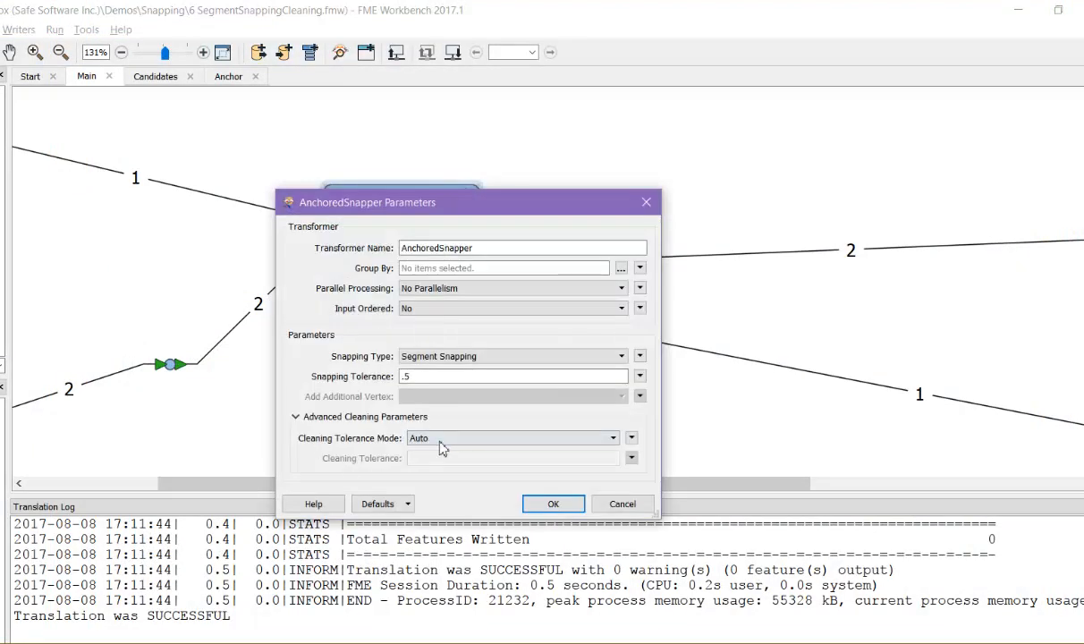
Switch the AnchoredSnapper Cleaning Tolerance Mode to Custom.
click(510, 437)
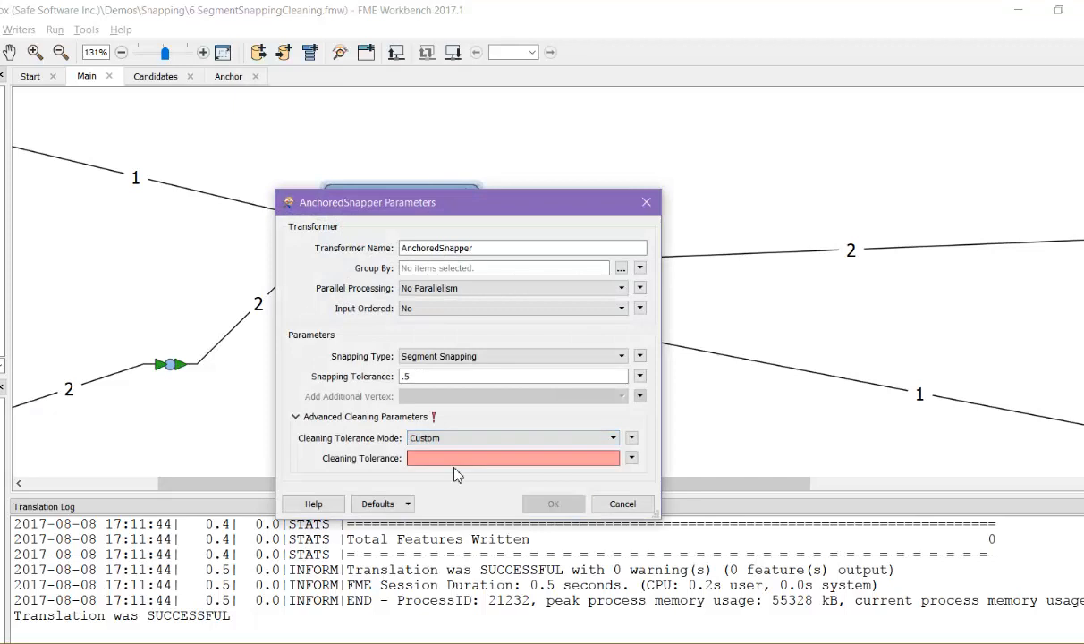
click(622, 504)
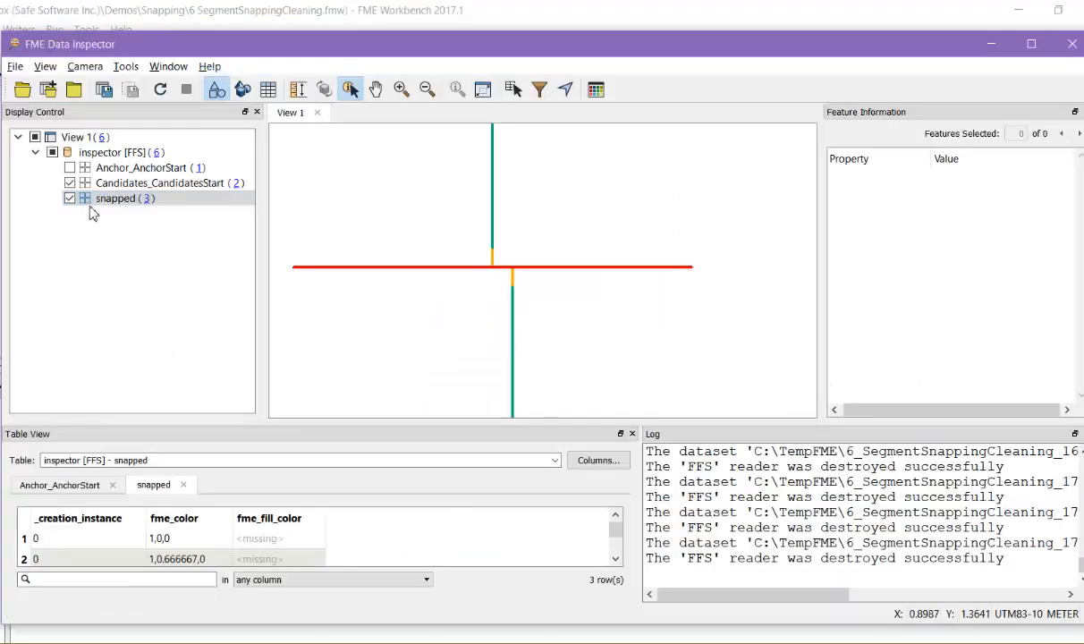
Hide the snapped layer to view the original red anchor and green candidate lines.
click(70, 198)
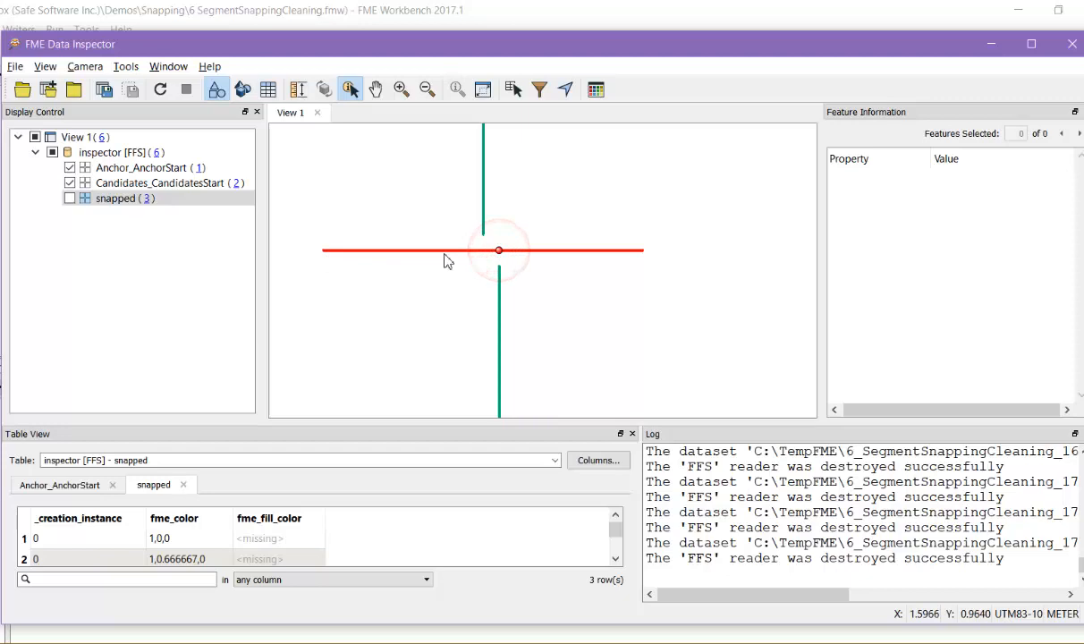
mouse_move(629, 245)
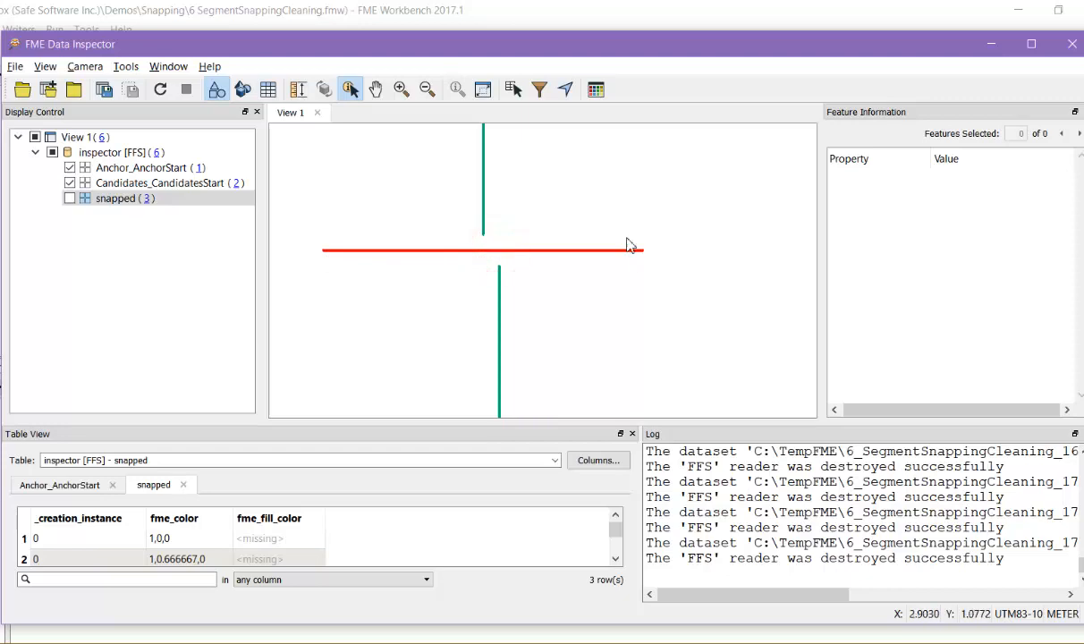
mouse_move(475, 237)
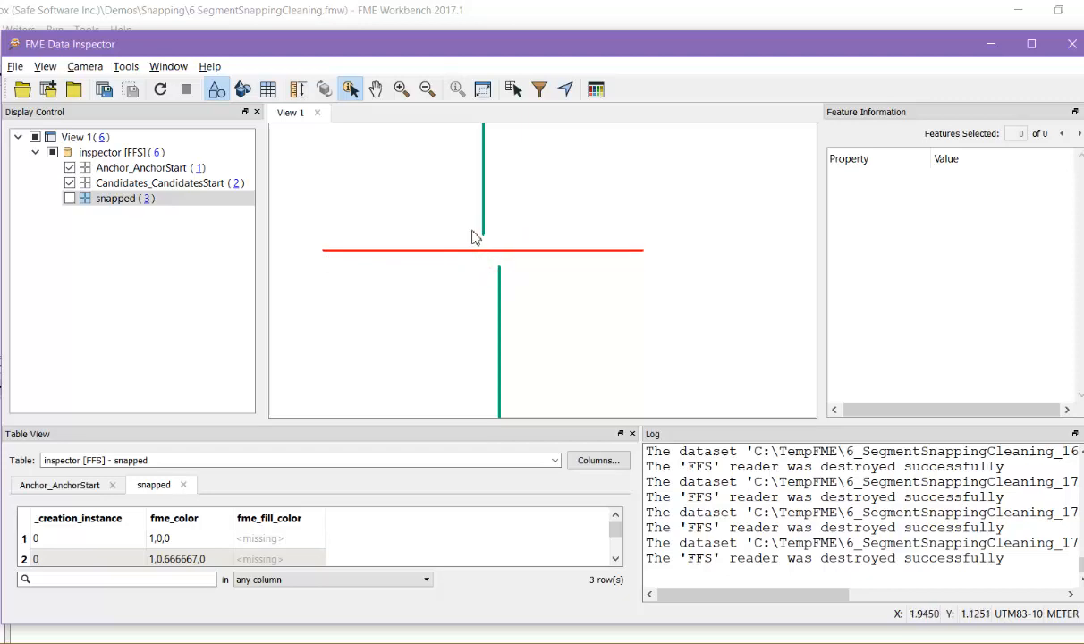
mouse_move(489, 257)
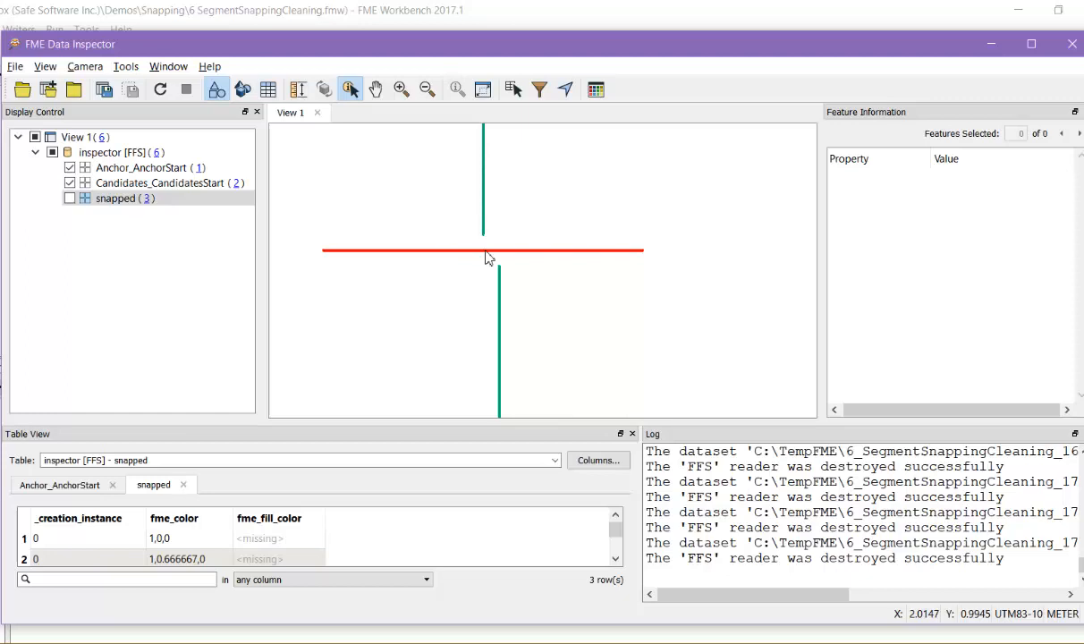
mouse_move(794, 250)
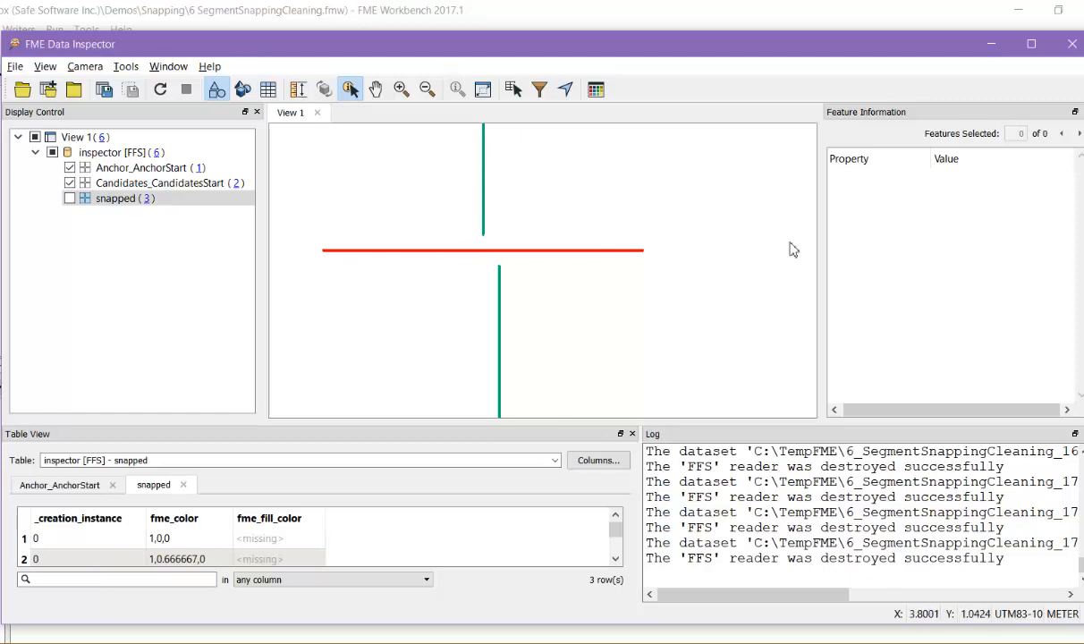
mouse_move(434, 274)
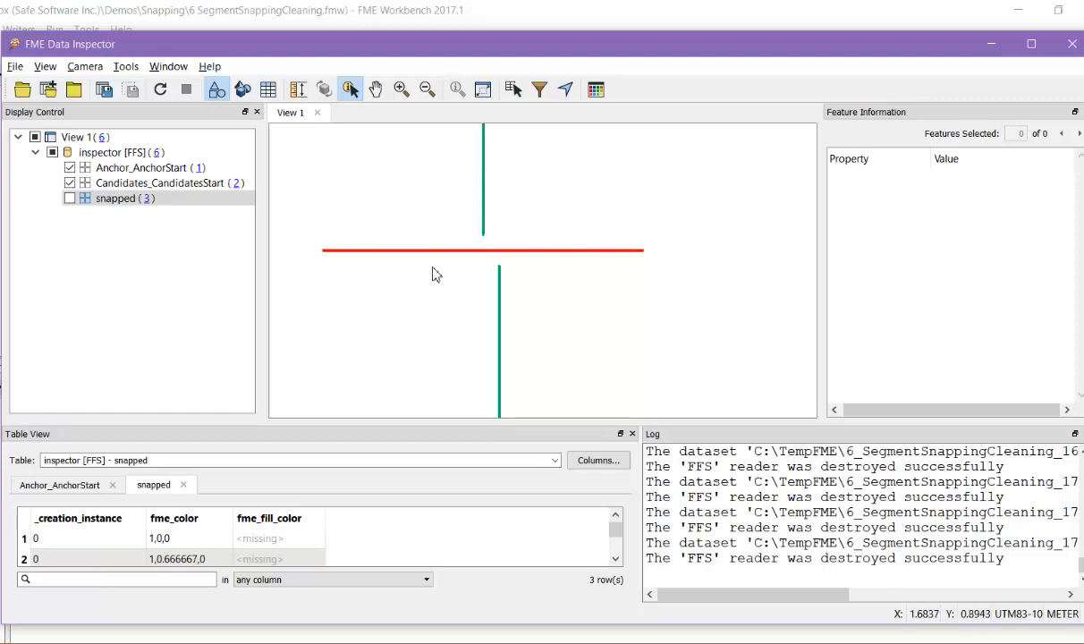
mouse_move(639, 261)
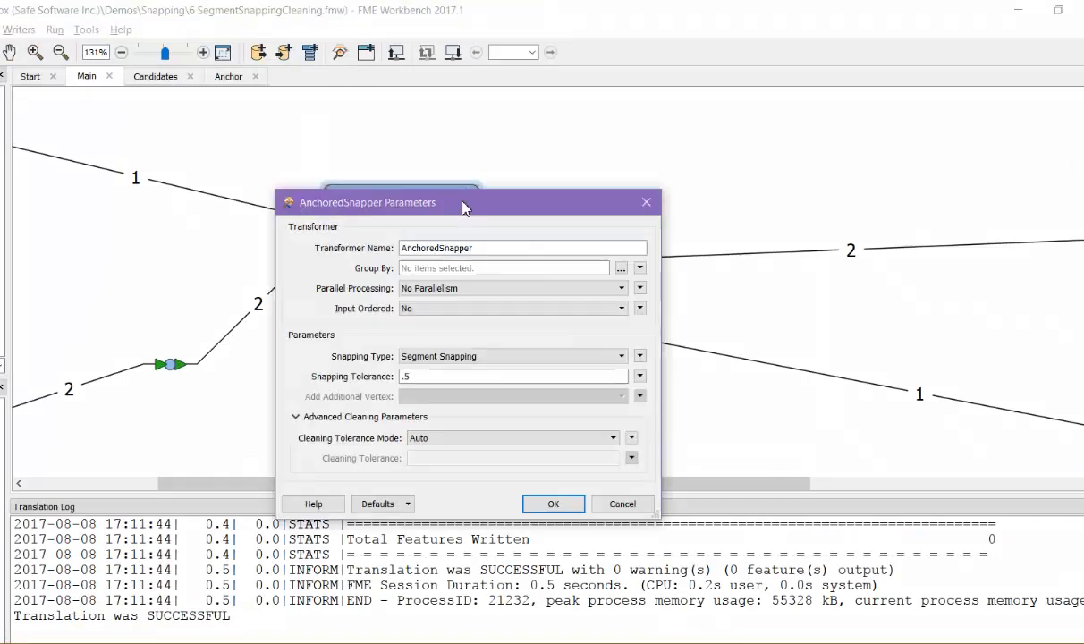
Review the AnchoredSnapper parameters, then cancel without applying changes.
click(510, 356)
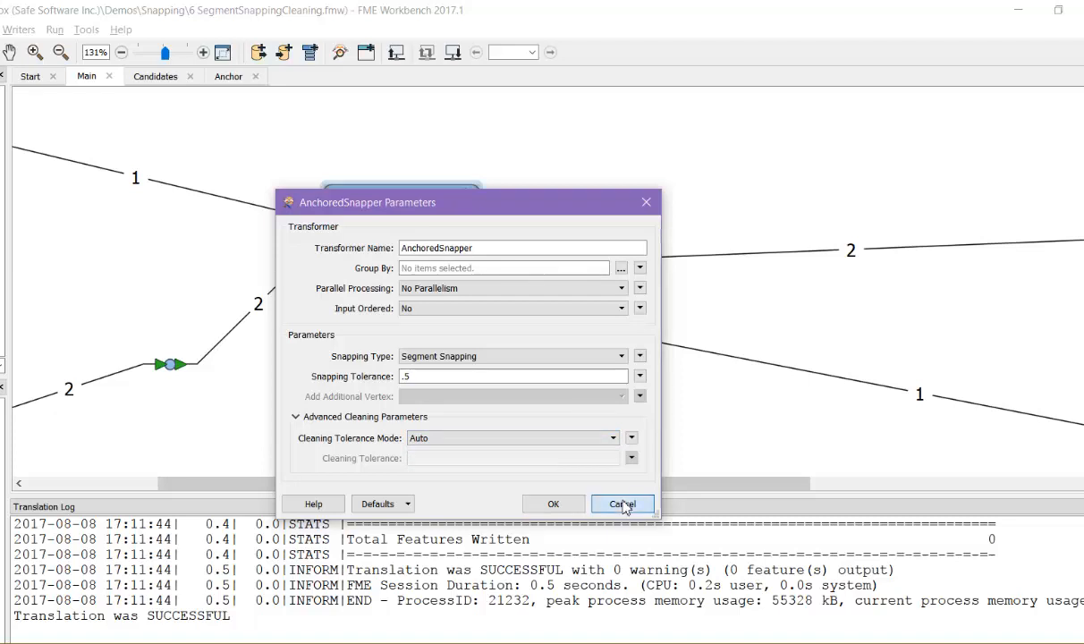
click(623, 503)
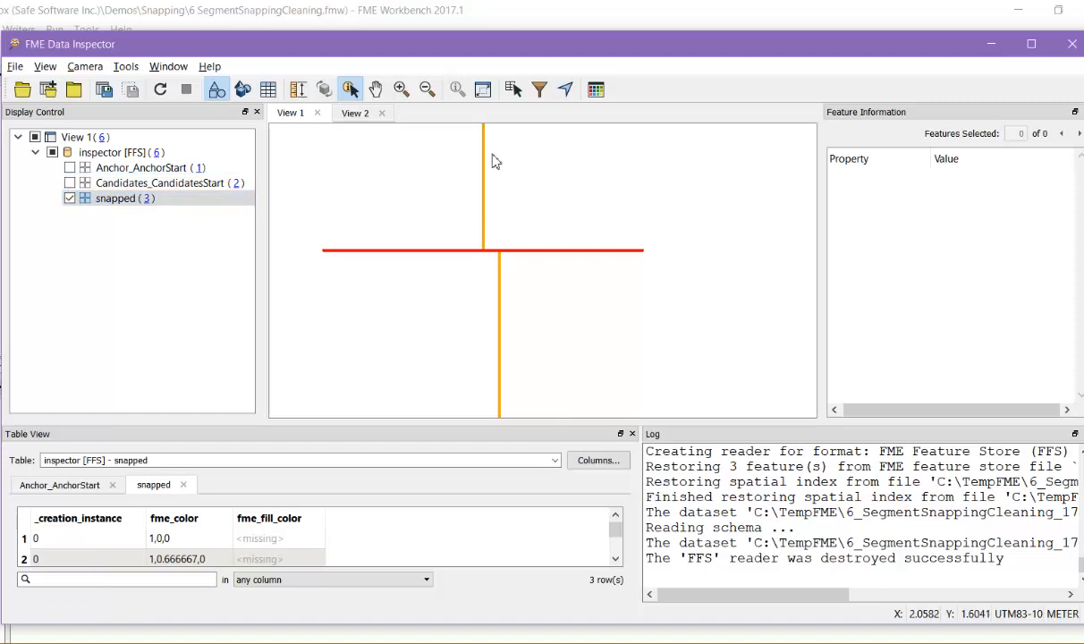
mouse_move(480, 268)
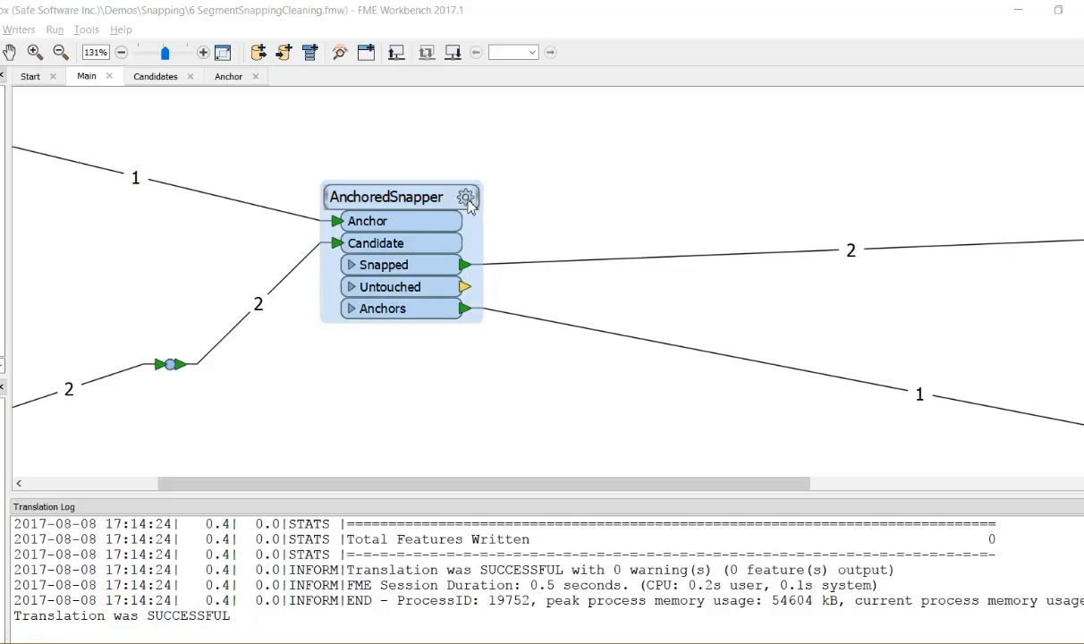
click(466, 197)
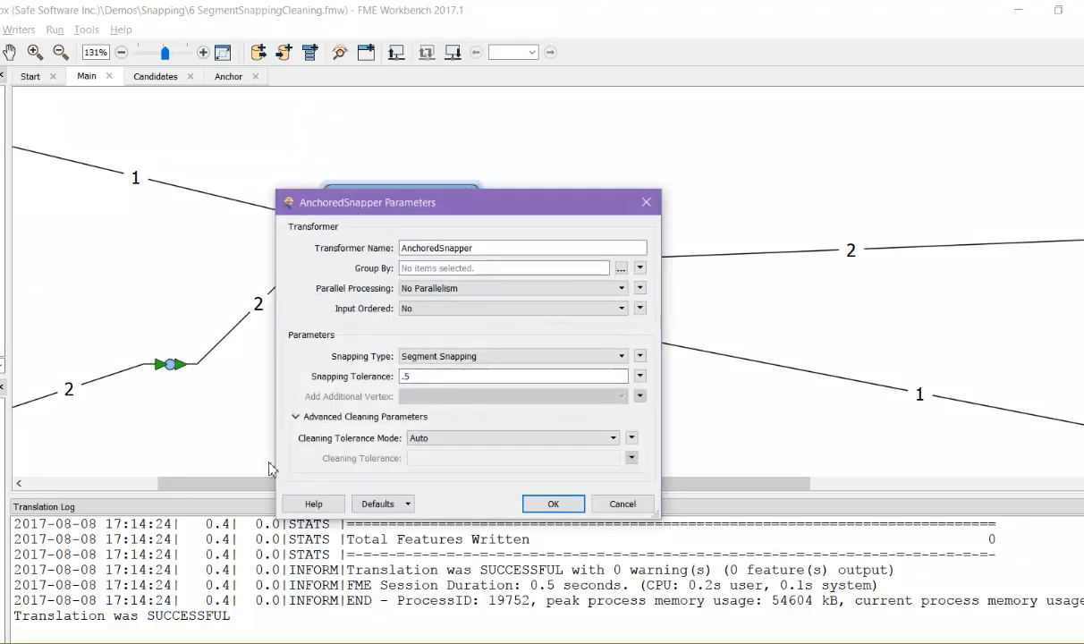
mouse_move(320, 464)
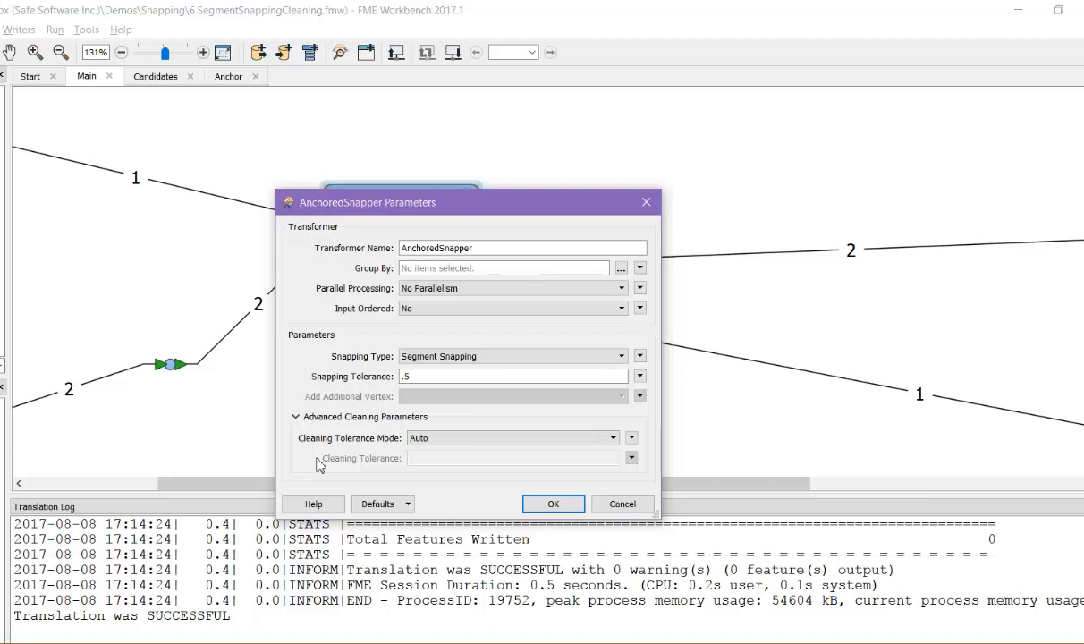
mouse_move(397, 444)
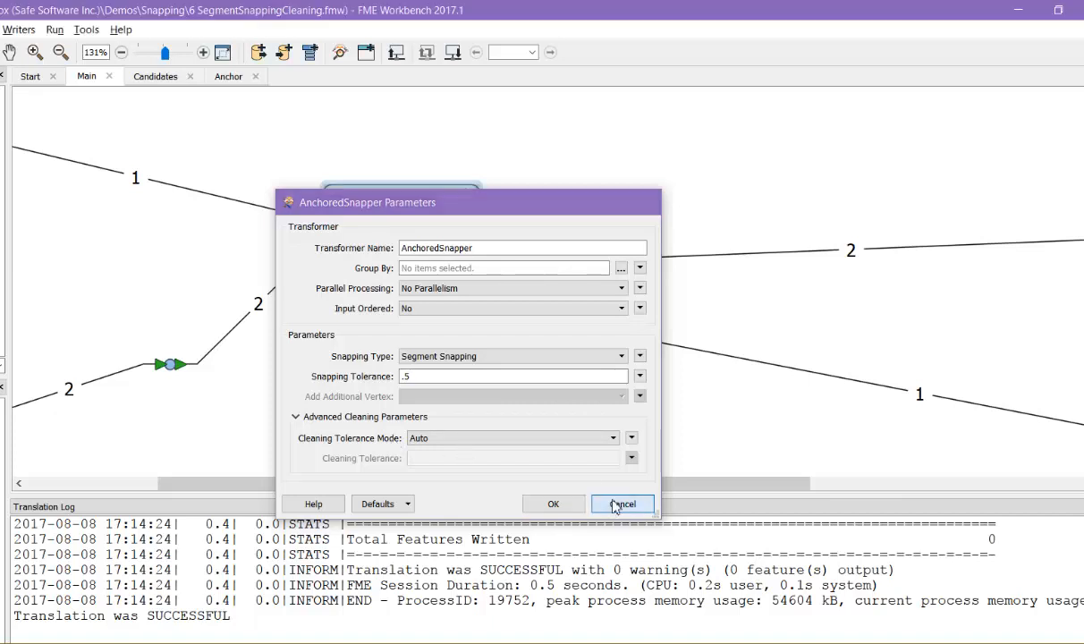
click(623, 504)
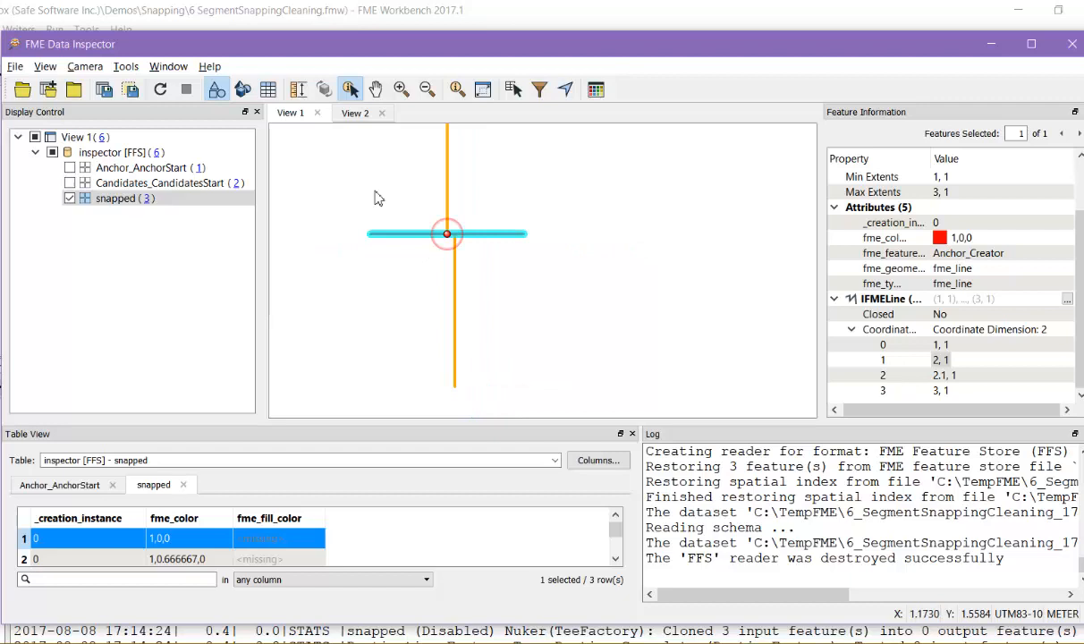
Deselect the anchor line and inspect where the snapped orange lines meet it.
click(439, 246)
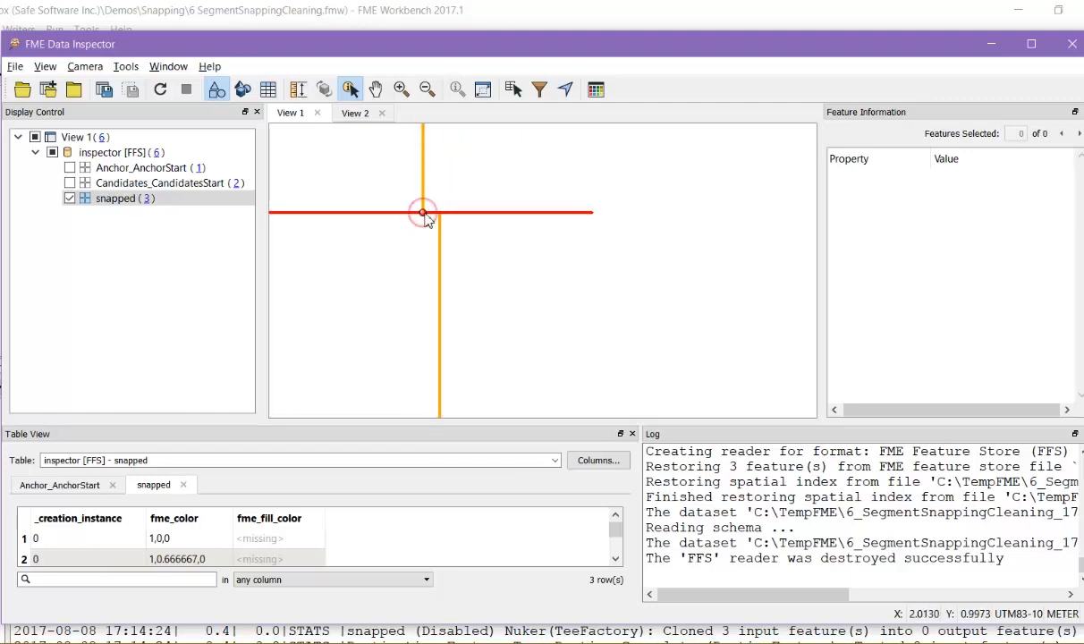
mouse_move(448, 219)
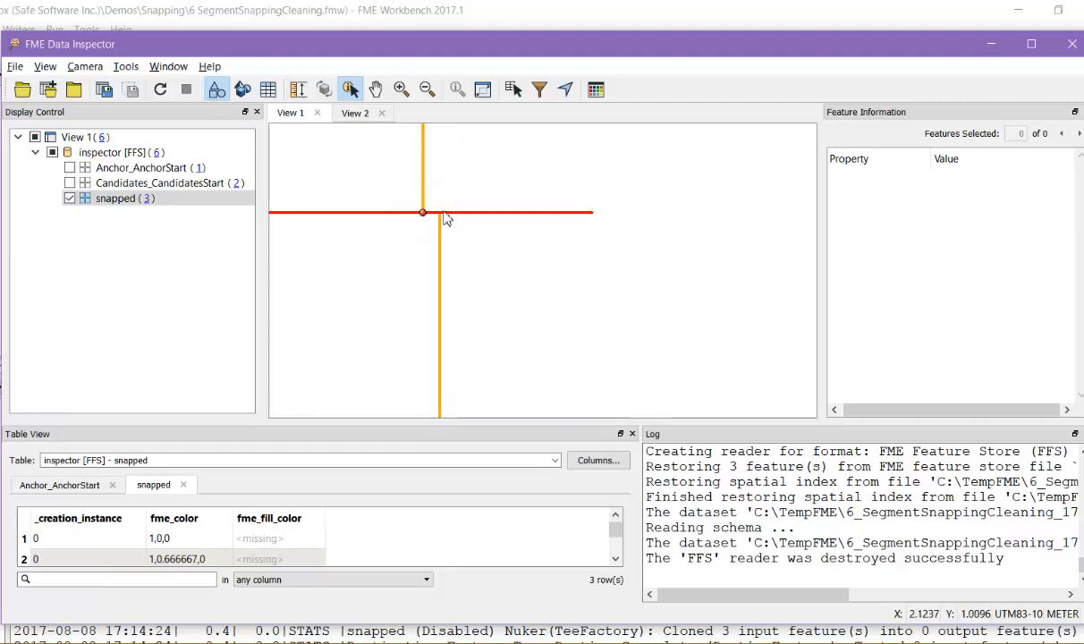
mouse_move(439, 273)
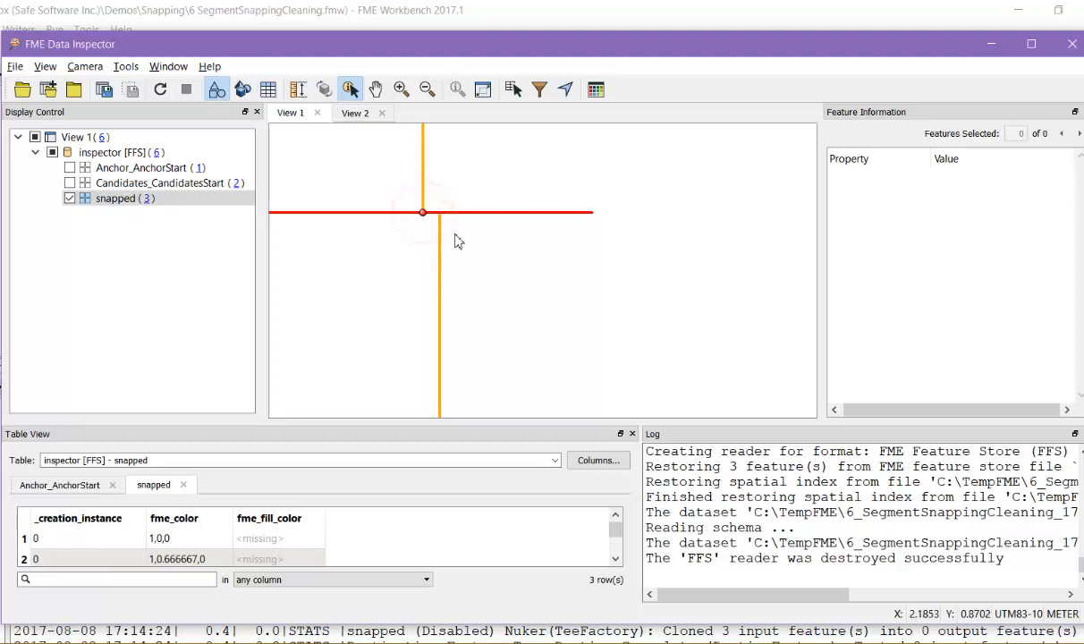
mouse_move(455, 232)
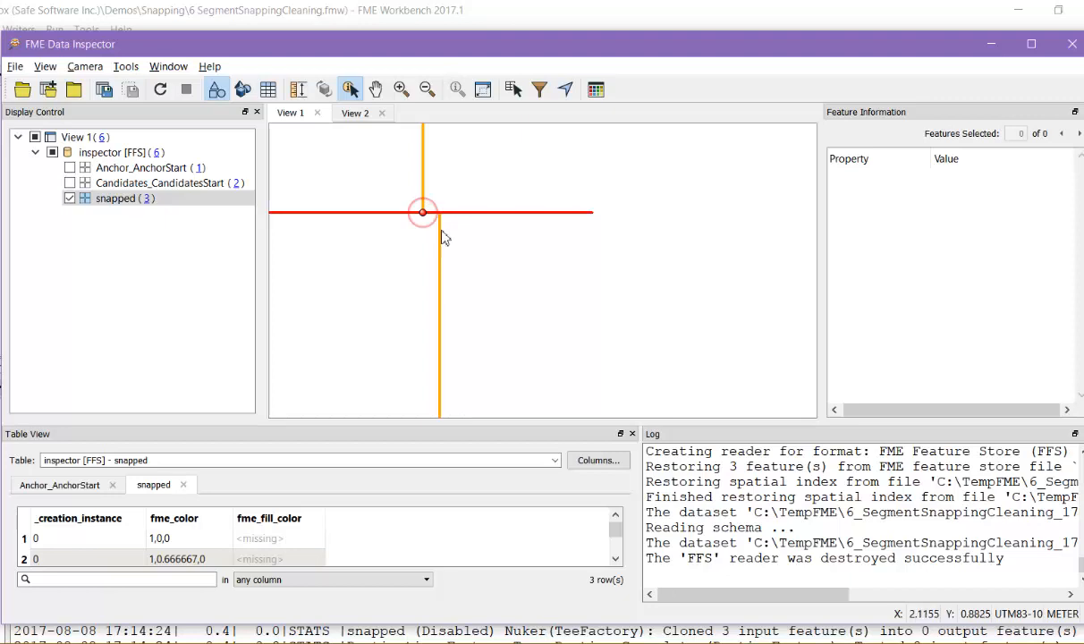
mouse_move(439, 222)
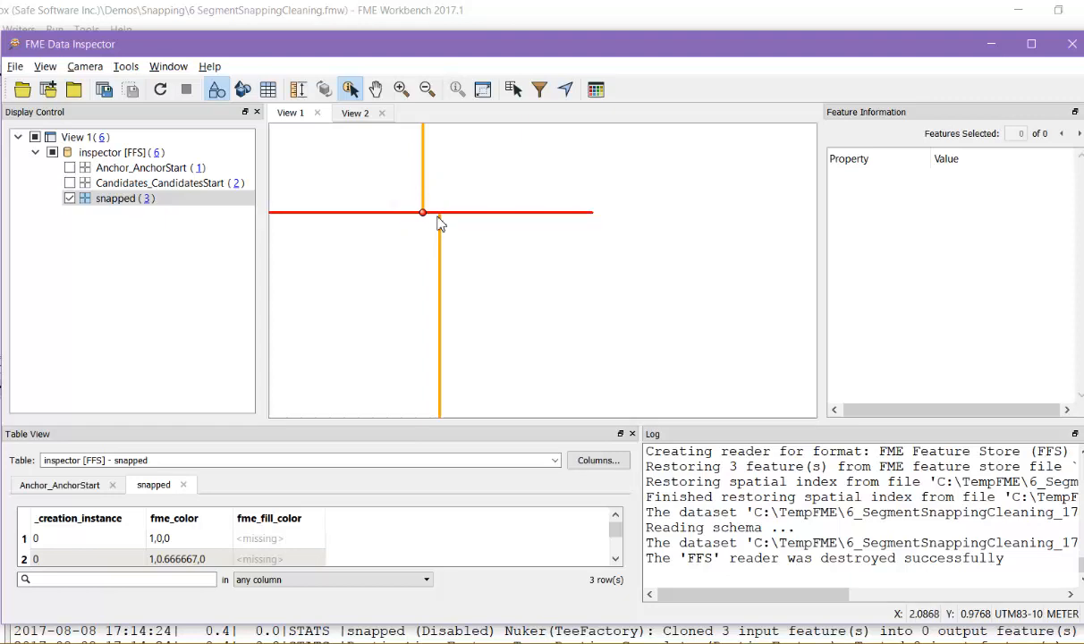
mouse_move(443, 221)
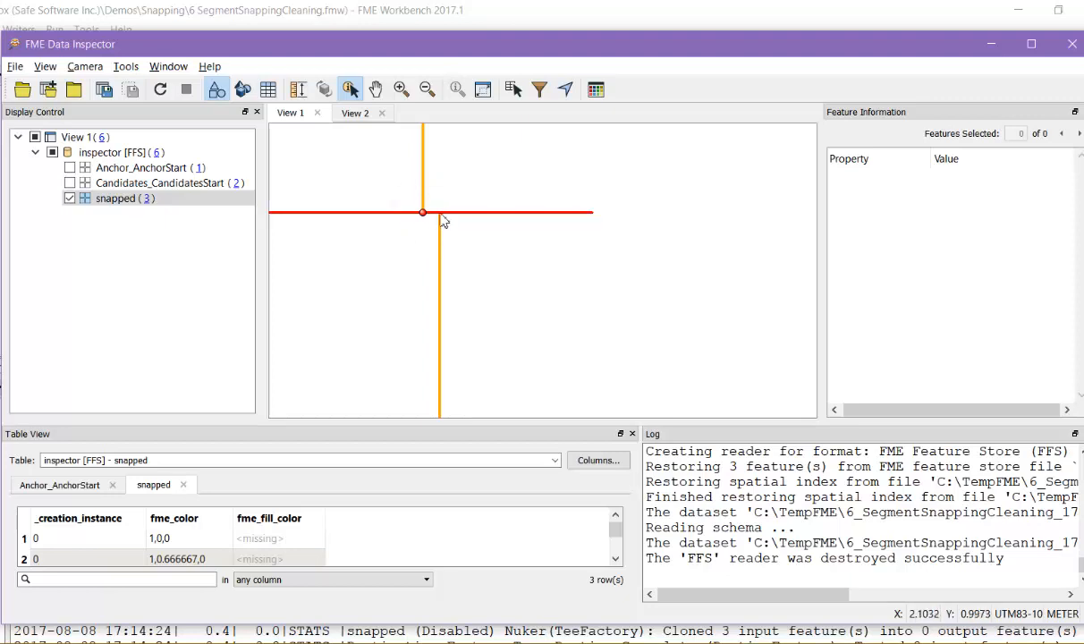
click(425, 213)
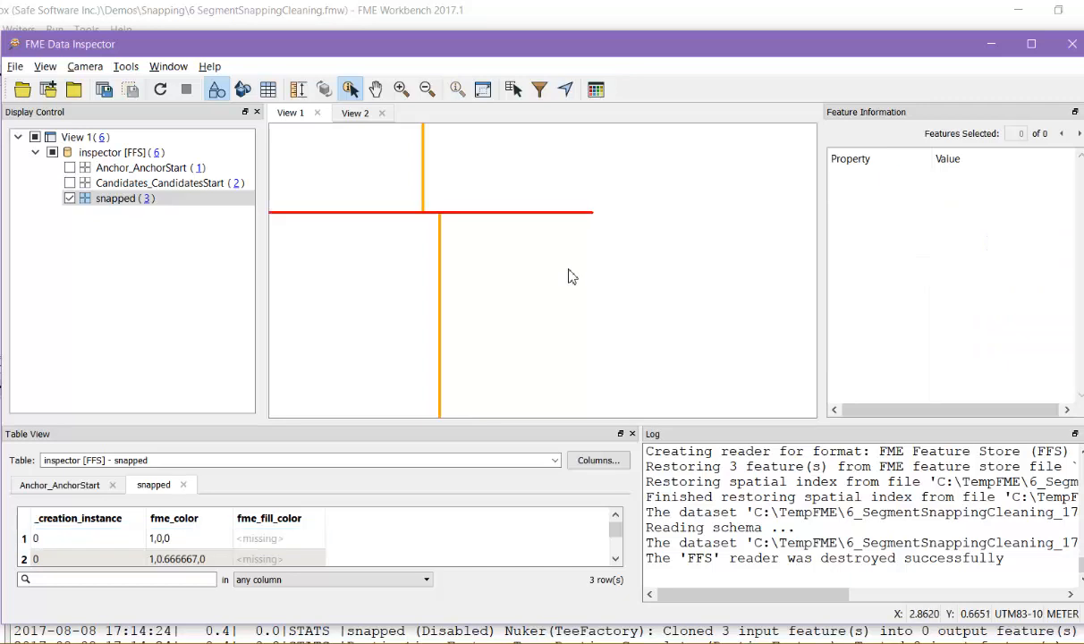
mouse_move(506, 261)
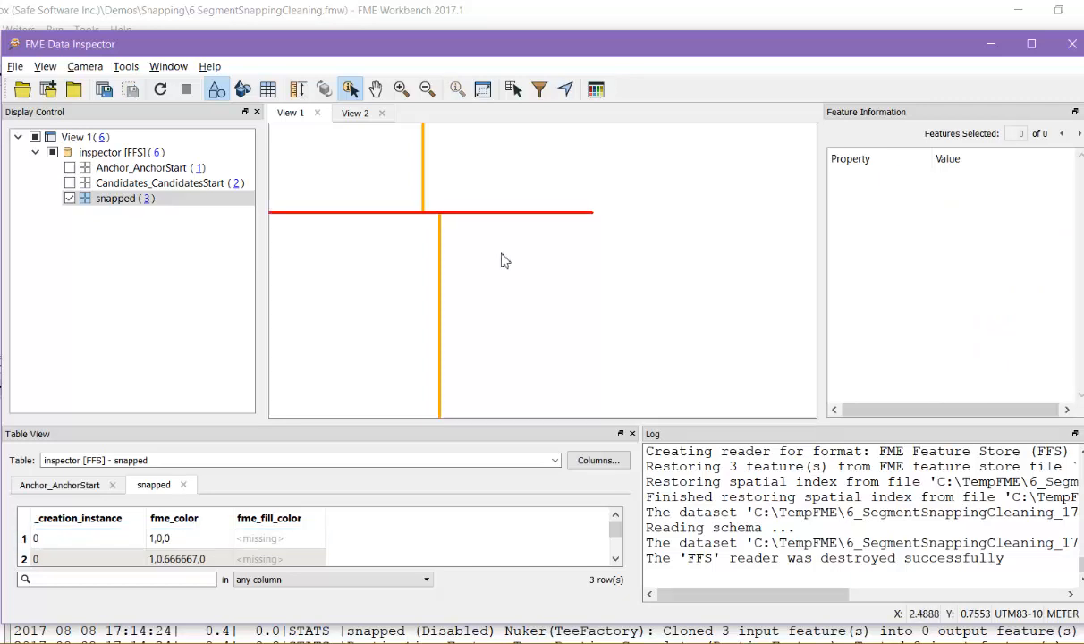
mouse_move(426, 254)
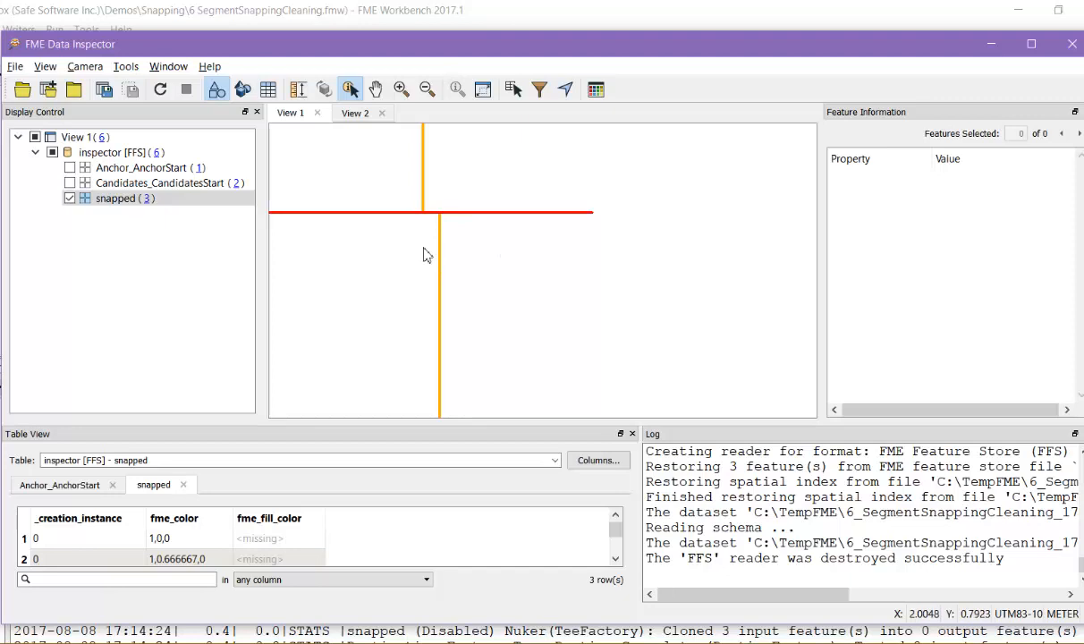
mouse_move(436, 217)
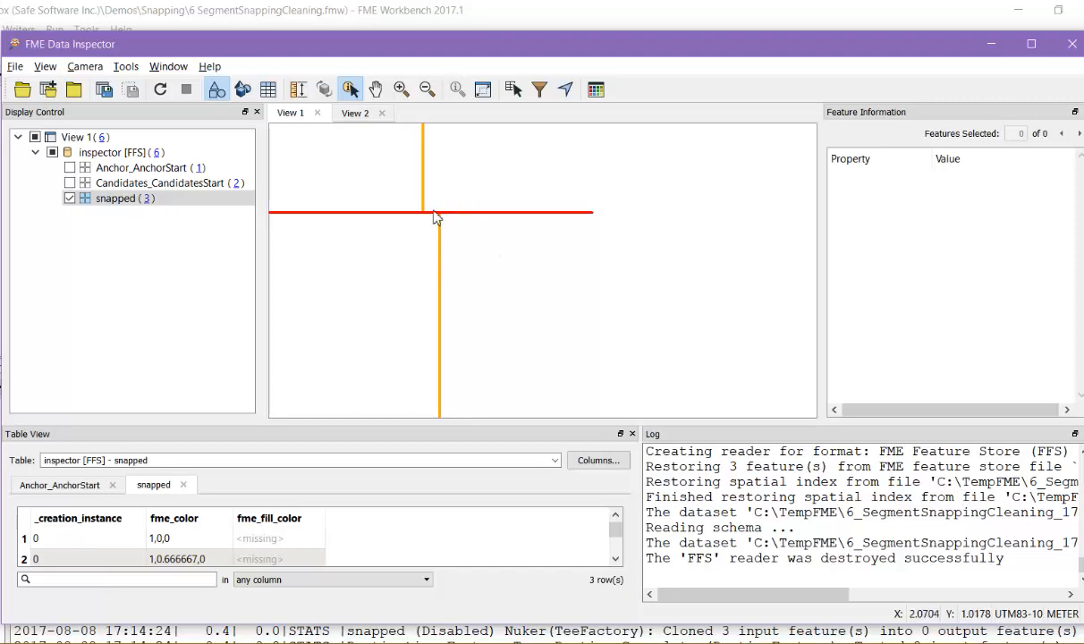
mouse_move(426, 223)
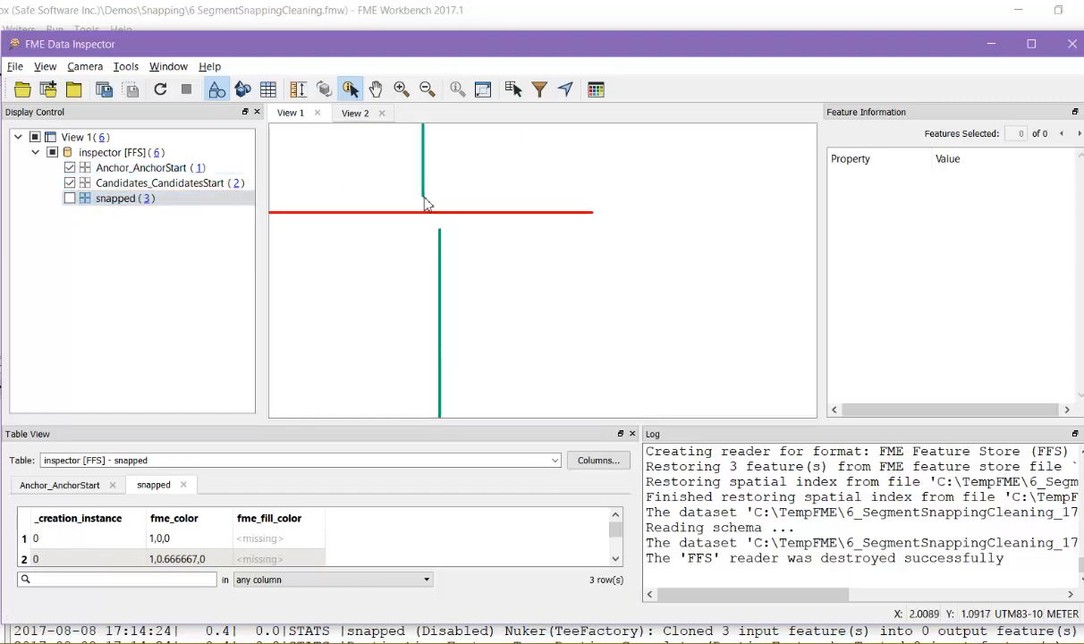
mouse_move(431, 203)
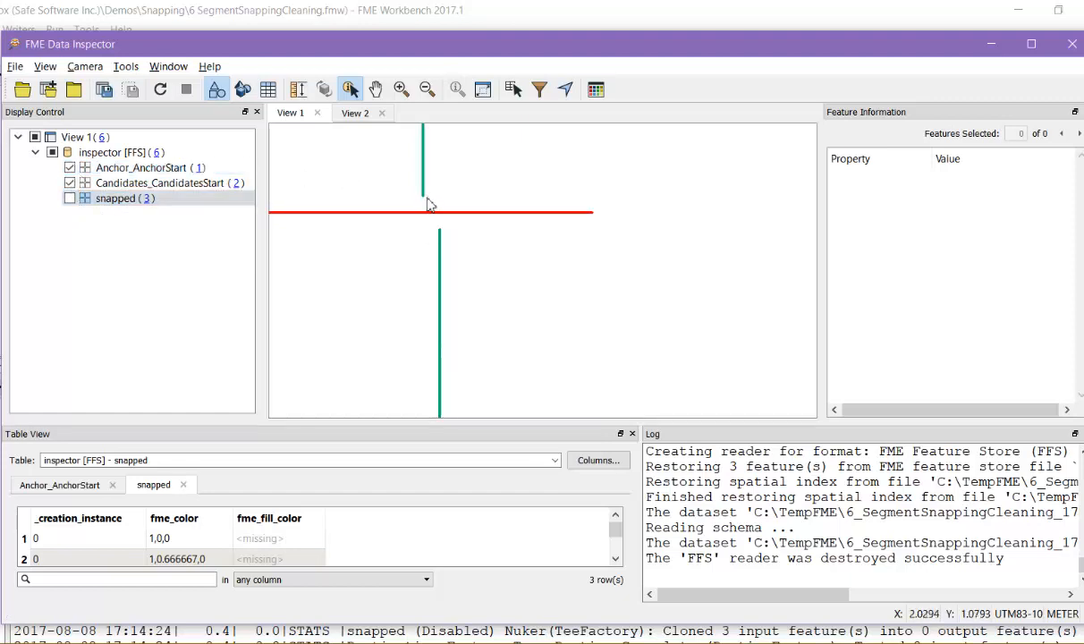
mouse_move(439, 220)
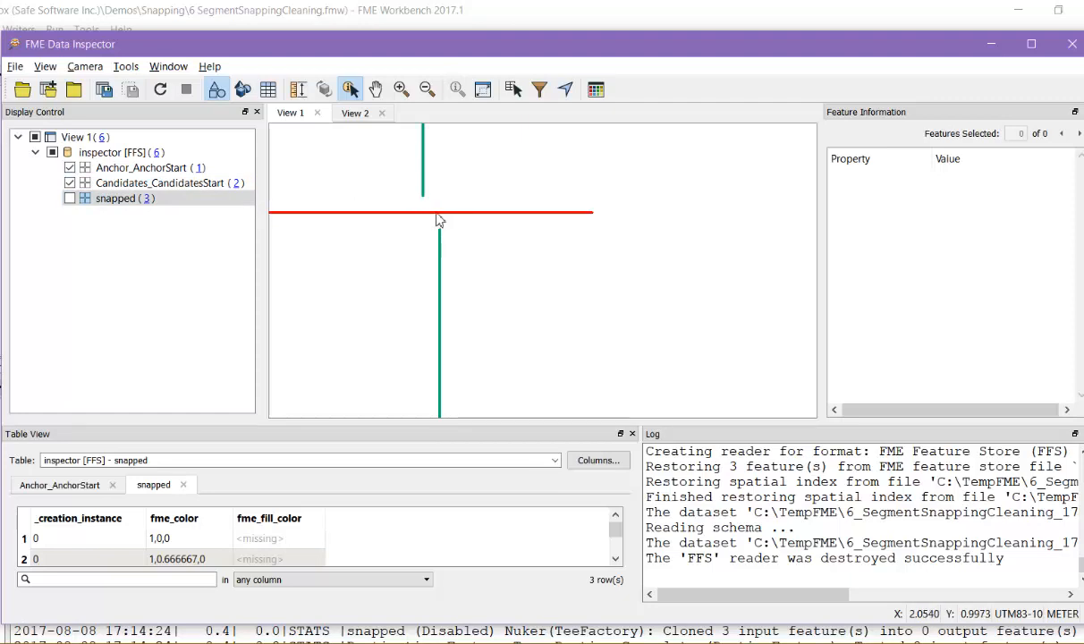
mouse_move(428, 199)
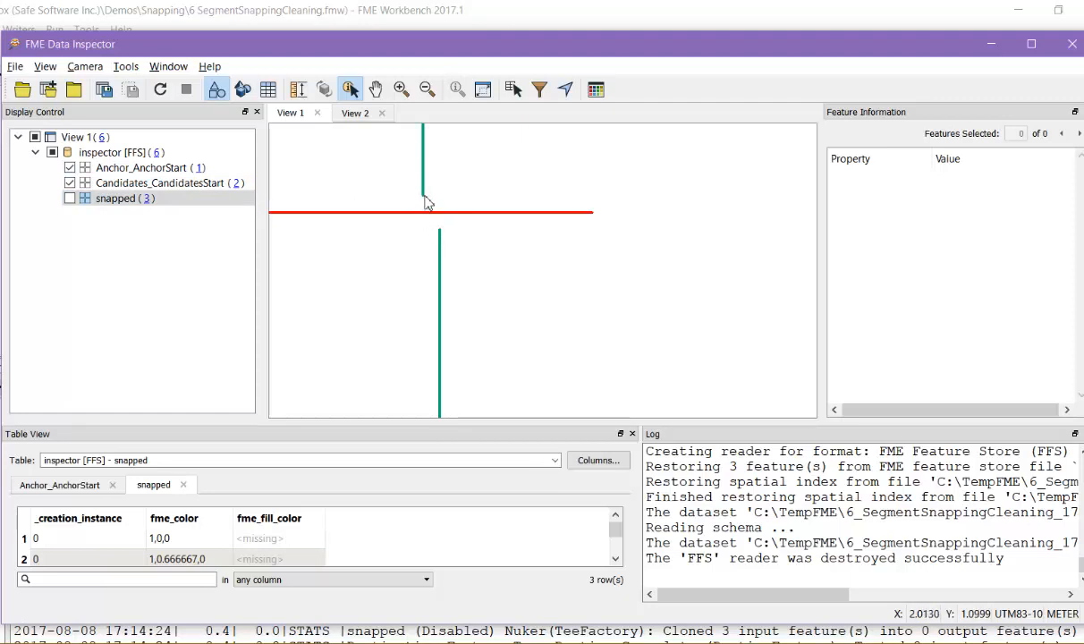
mouse_move(428, 220)
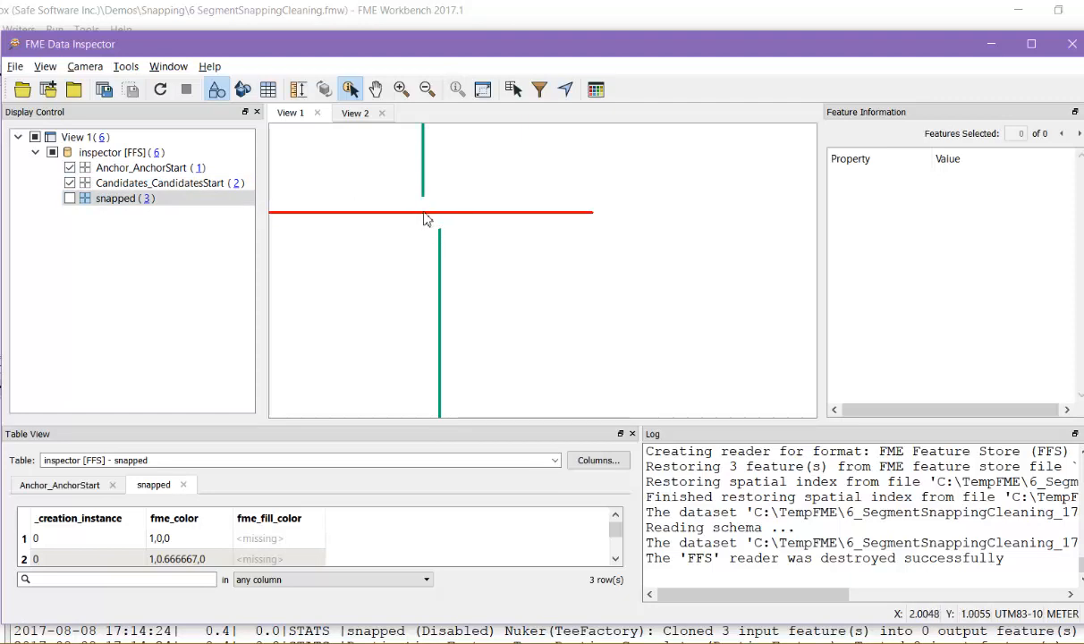
mouse_move(433, 224)
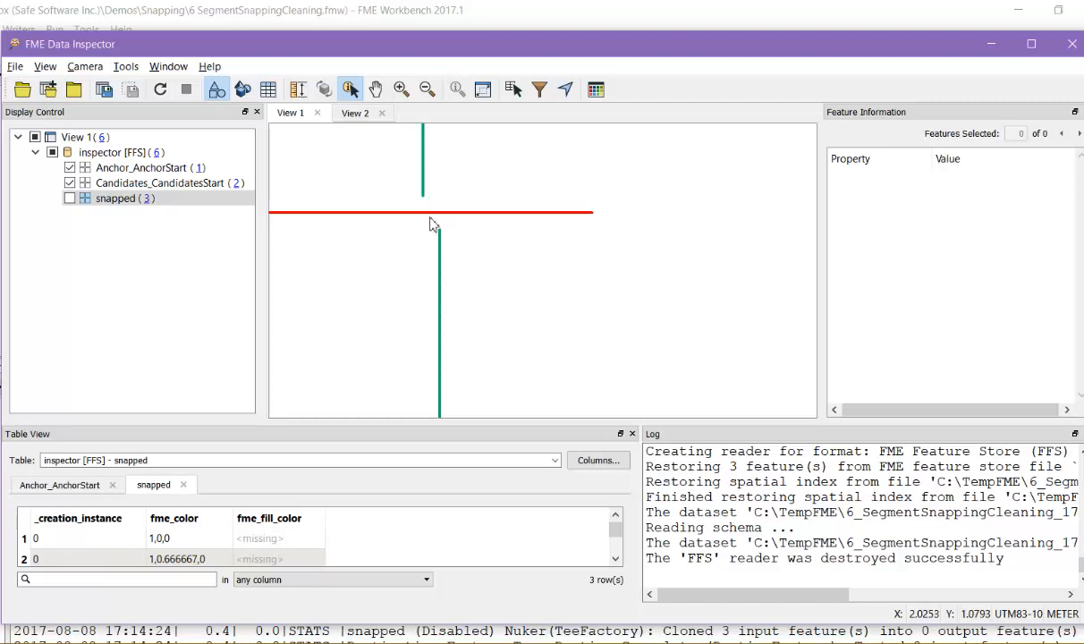
mouse_move(430, 220)
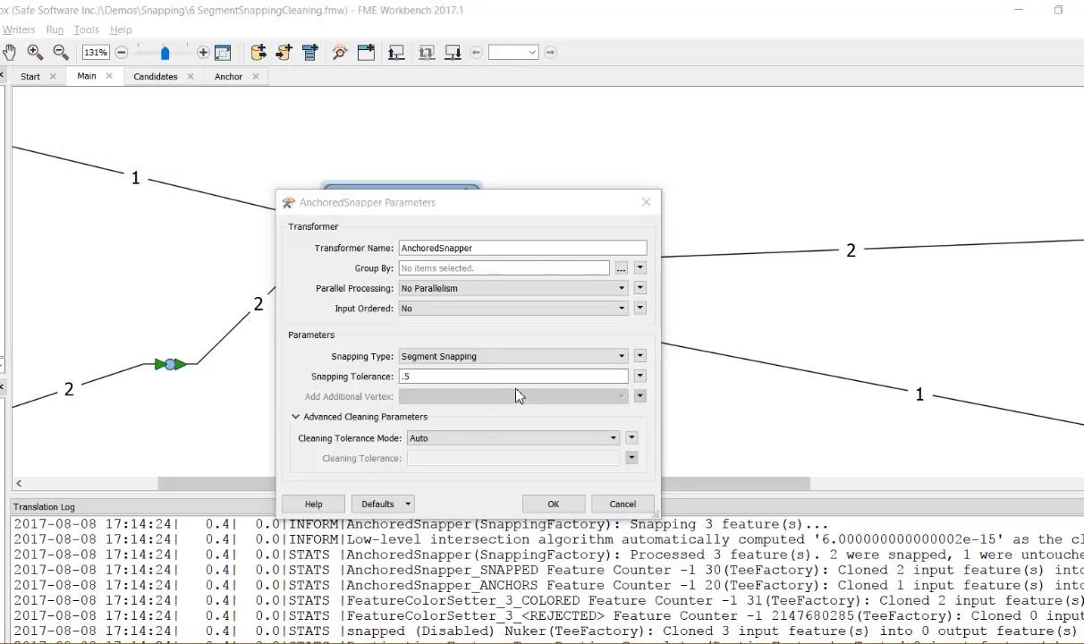
Apply Custom cleaning tolerance mode with a tolerance of .12.
click(613, 437)
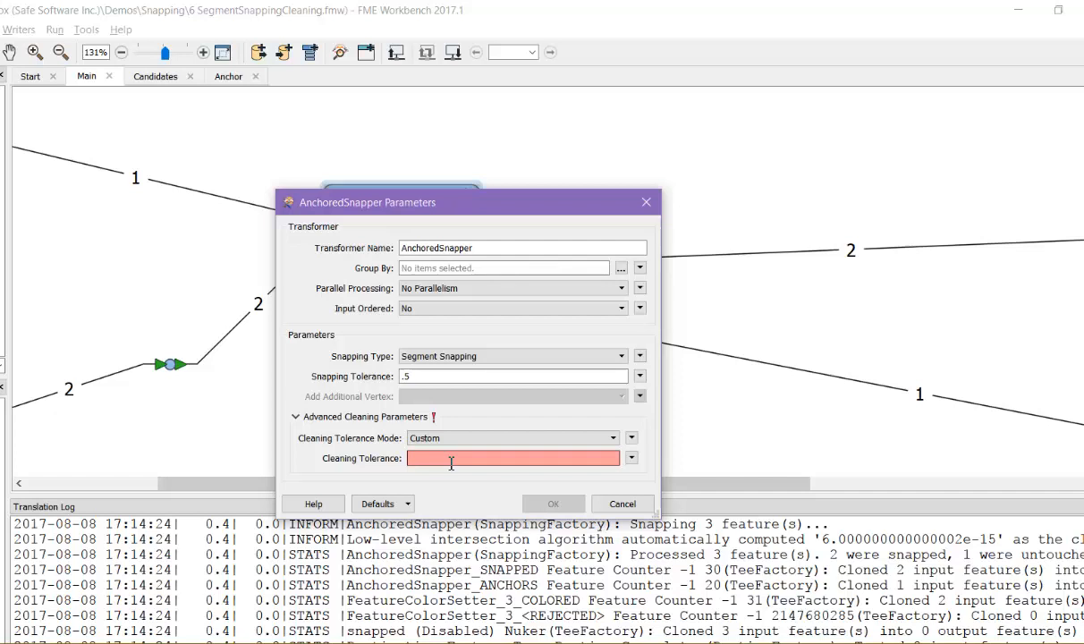
text(.1)
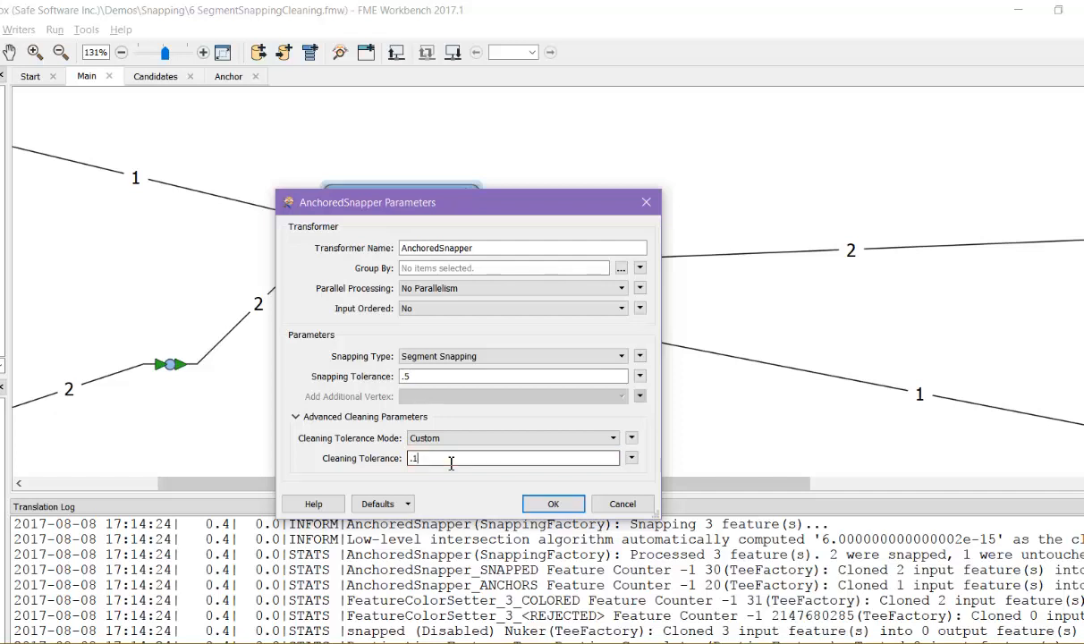
text(2)
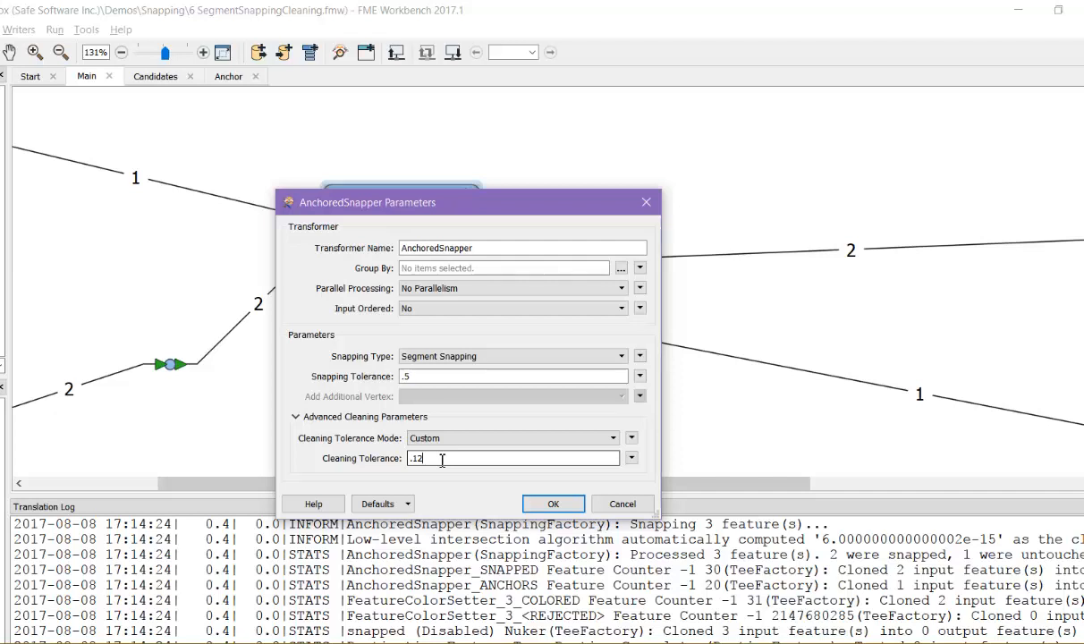
mouse_move(541, 526)
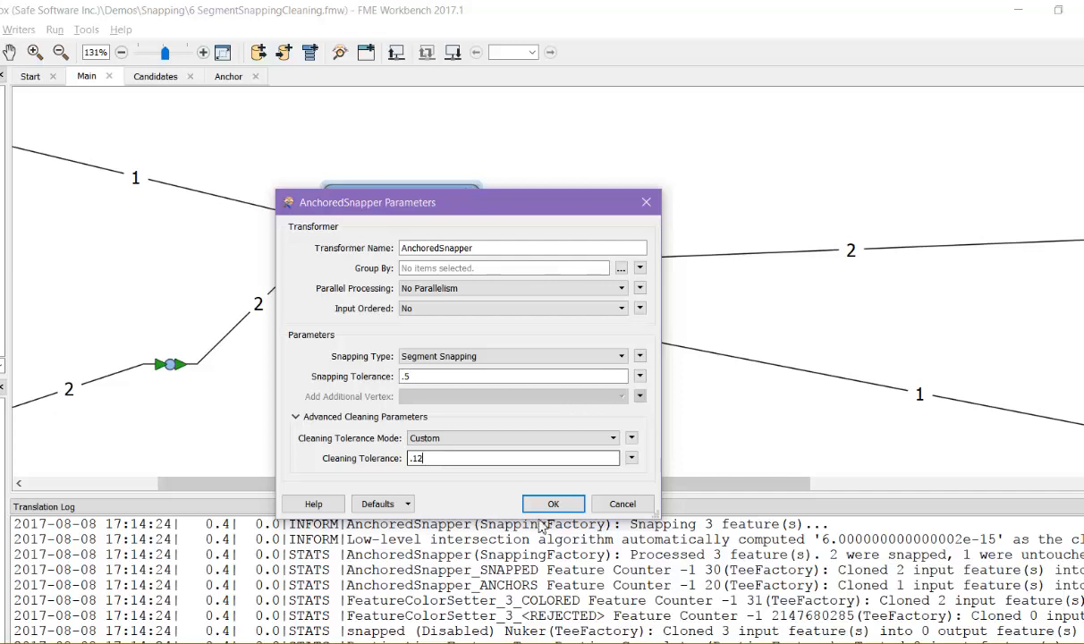
click(553, 503)
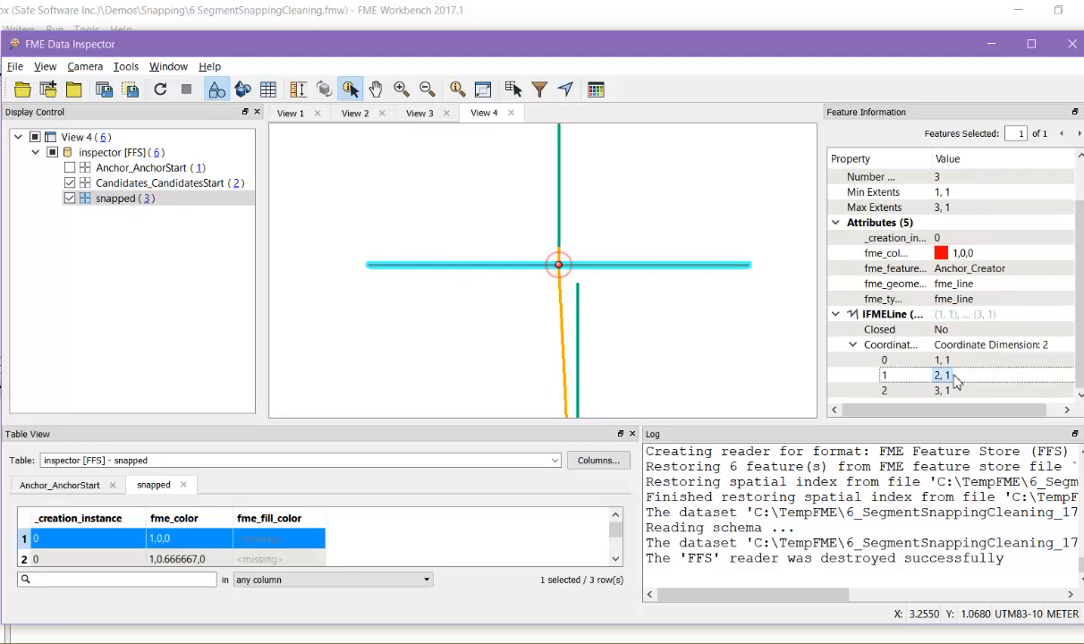
Hide the candidate lines and return to View 1 with the original lines.
click(161, 182)
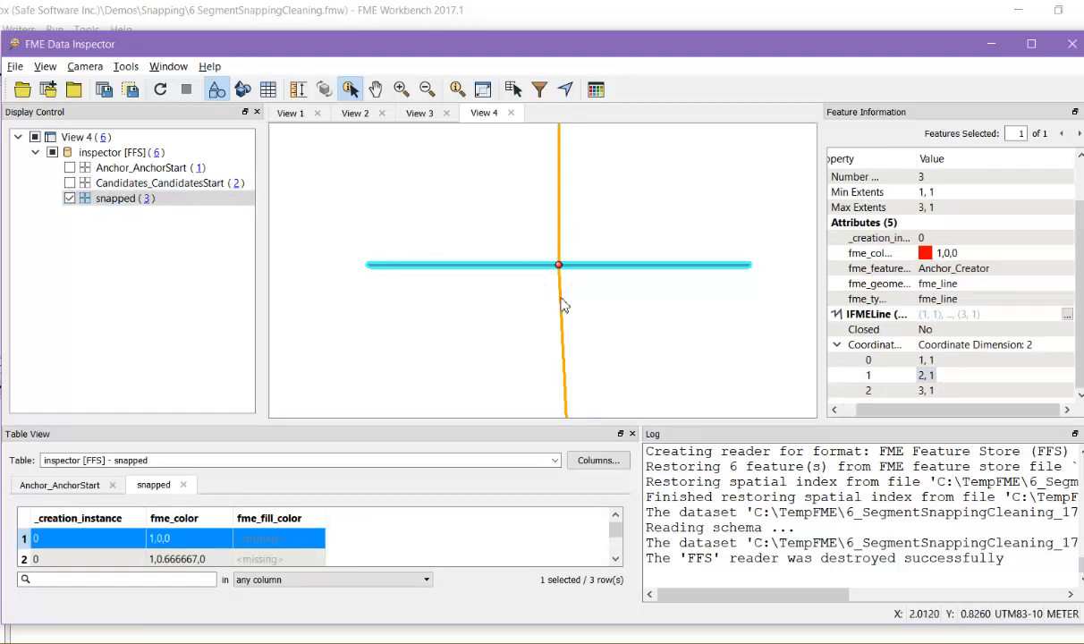
mouse_move(562, 293)
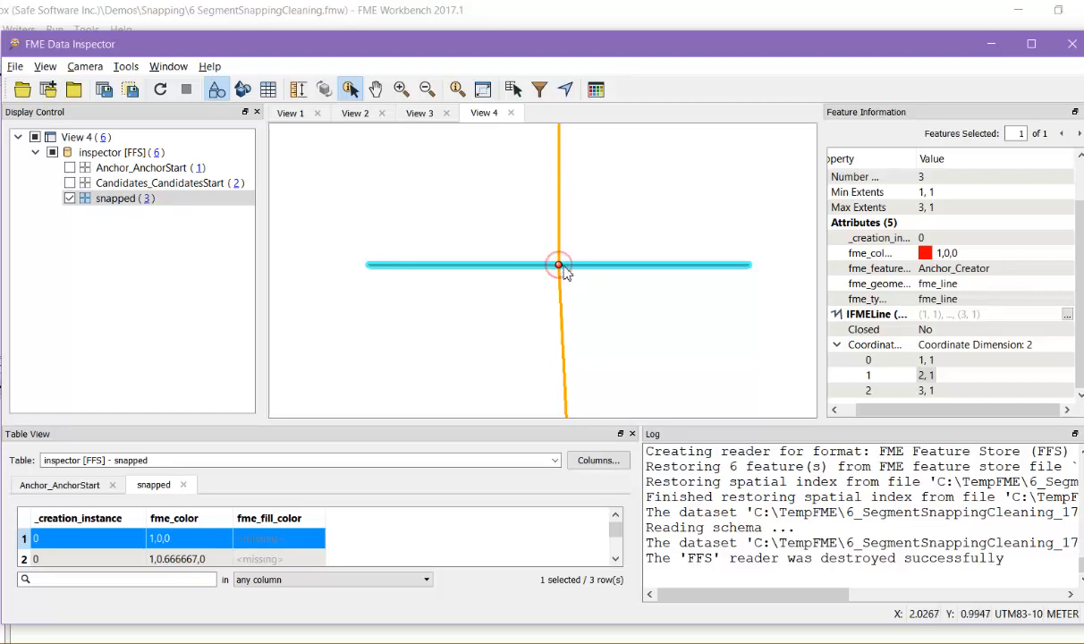
click(289, 112)
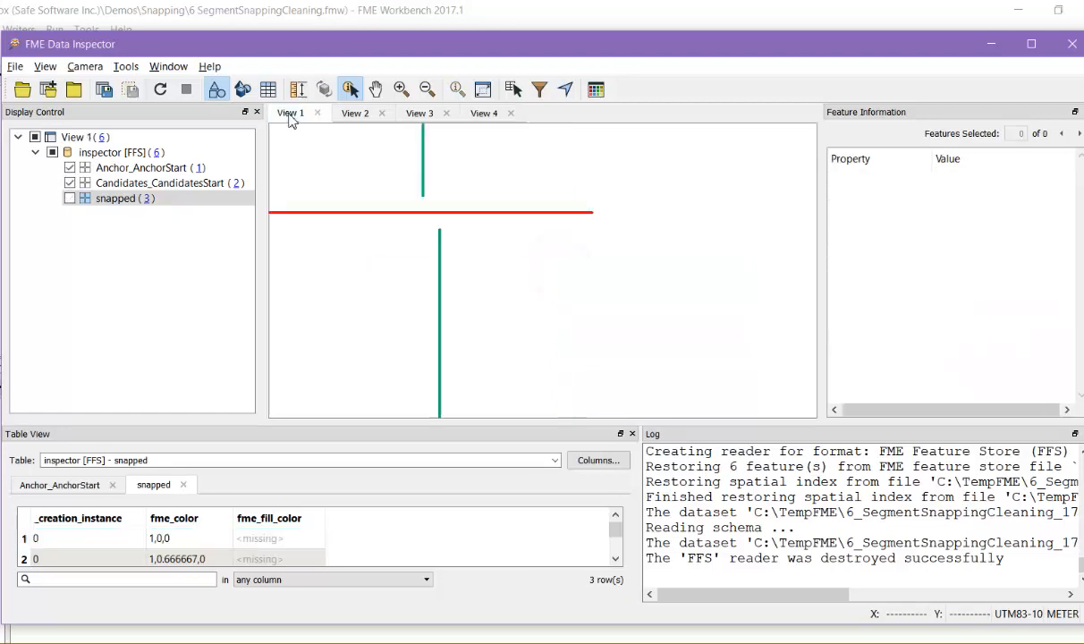